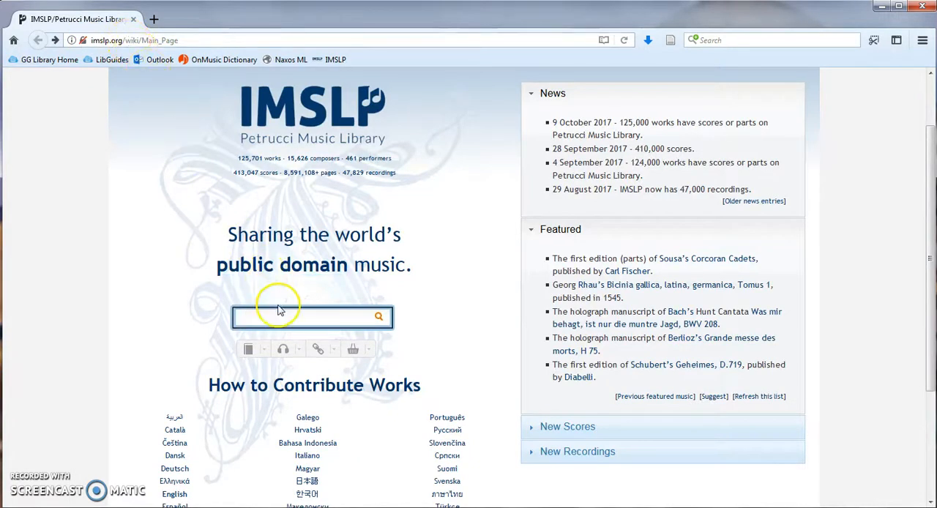
Search IMSLP for 'bach b minor mass'
{"action": "type", "text": "bach"}
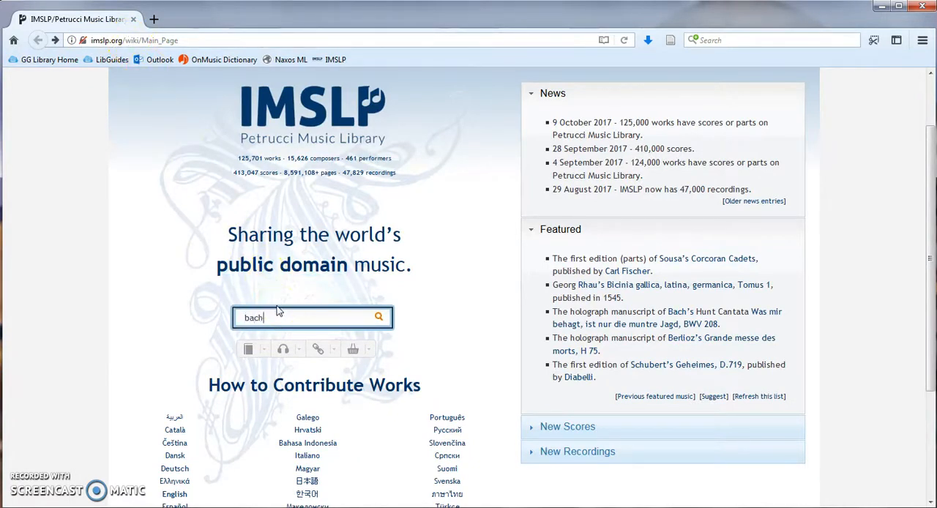
{"action": "type", "text": "b minor mass"}
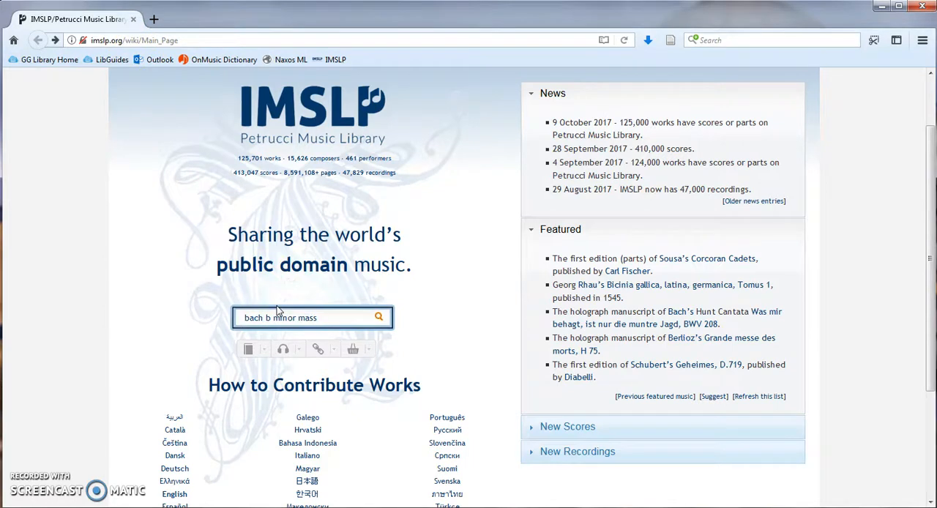
{"action": "left_click", "coordinate": [248, 349]}
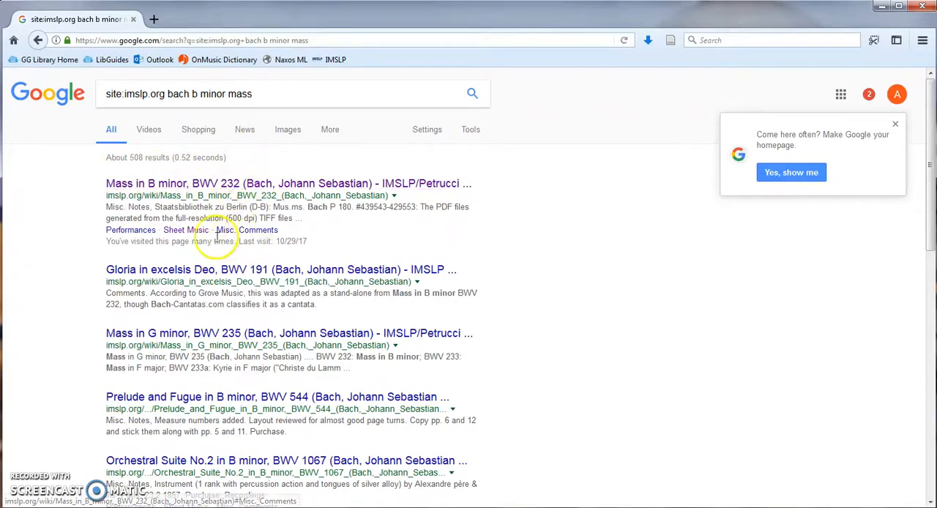
Open the Sheet Music link of the Mass in B minor, BWV 232 result
{"action": "left_click", "coordinate": [184, 230]}
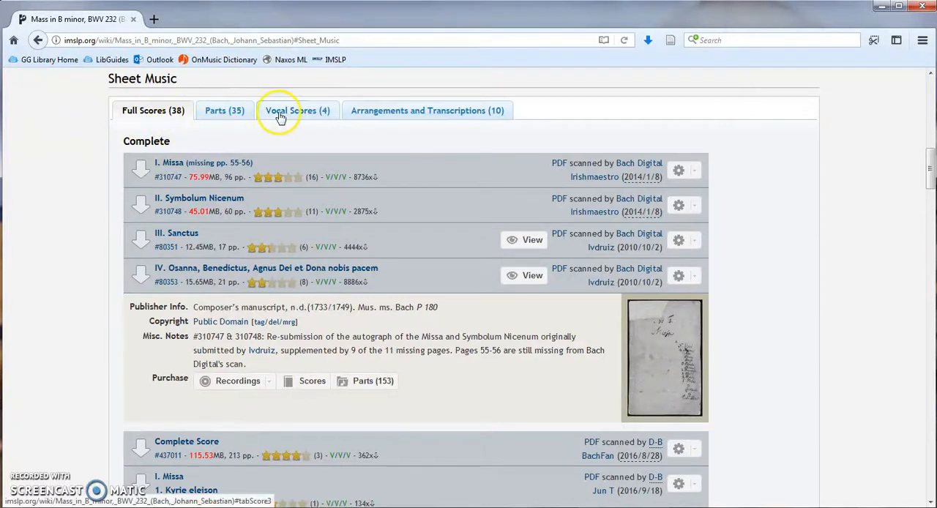
Preview the Rösler complete vocal score under Vocal Scores, then open its PDF
{"action": "left_click", "coordinate": [296, 109]}
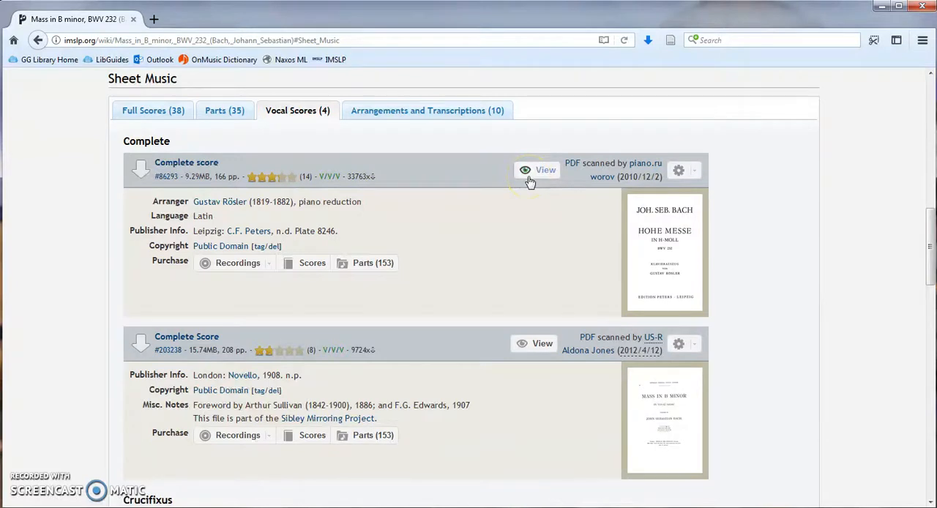
{"action": "left_click", "coordinate": [545, 169]}
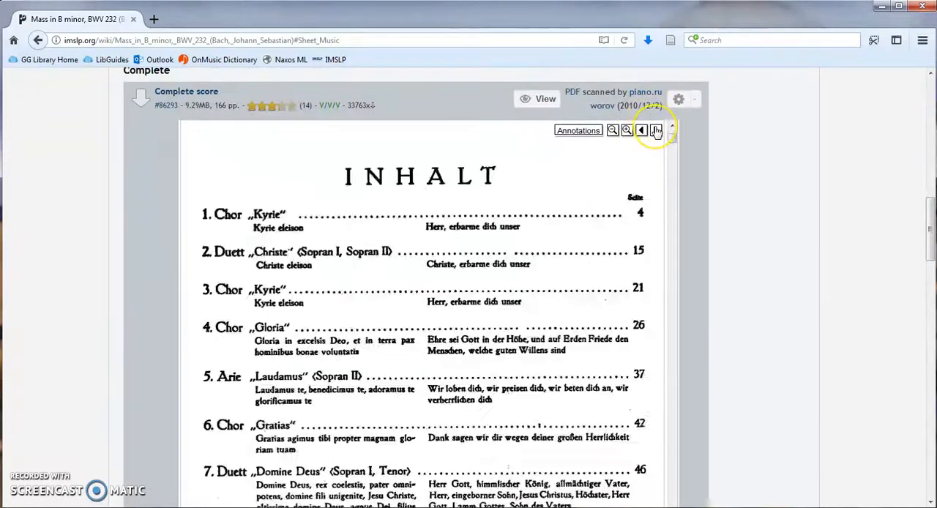
{"action": "left_click", "coordinate": [655, 131]}
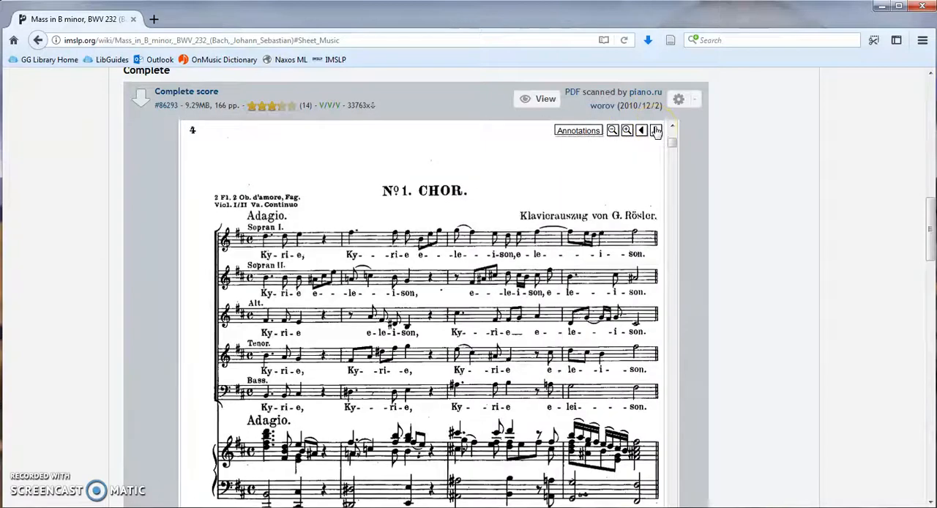
{"action": "left_click", "coordinate": [656, 130]}
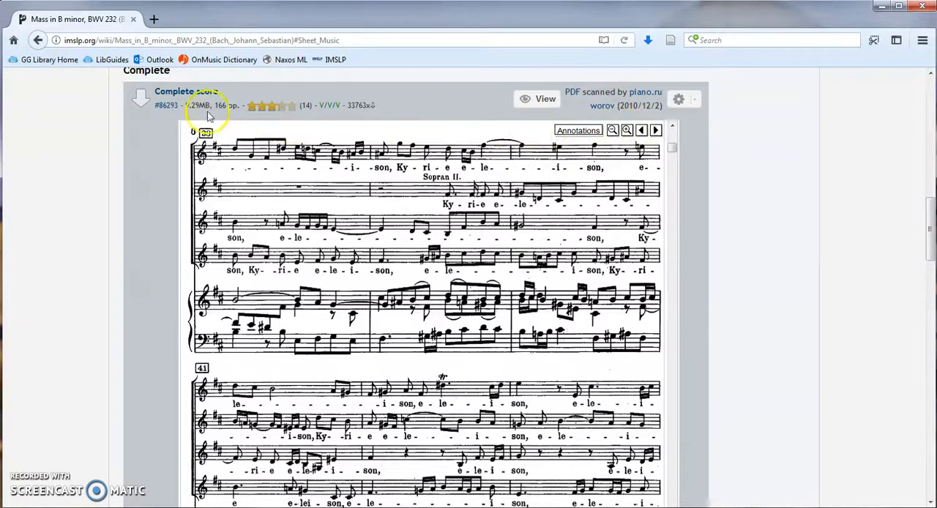
{"action": "left_click", "coordinate": [186, 91]}
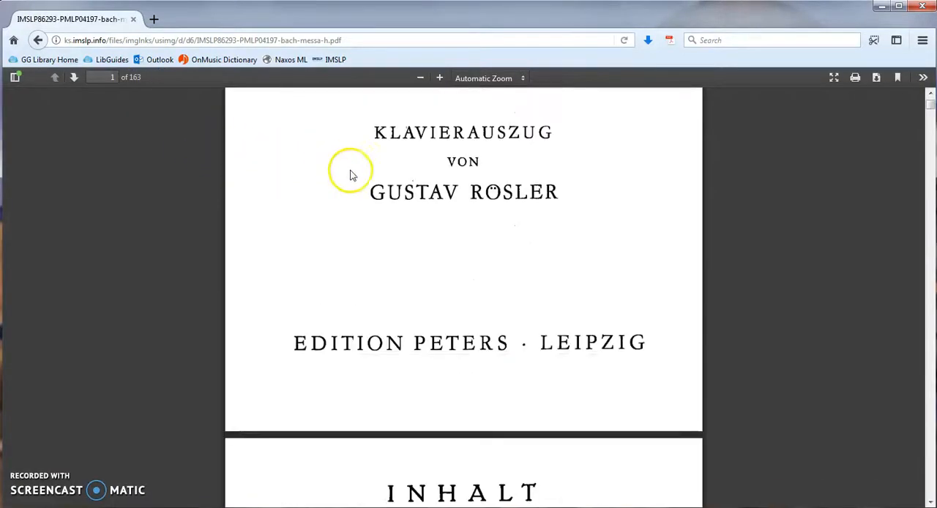
{"action": "scroll", "scroll_direction": "down", "scroll_amount": 3}
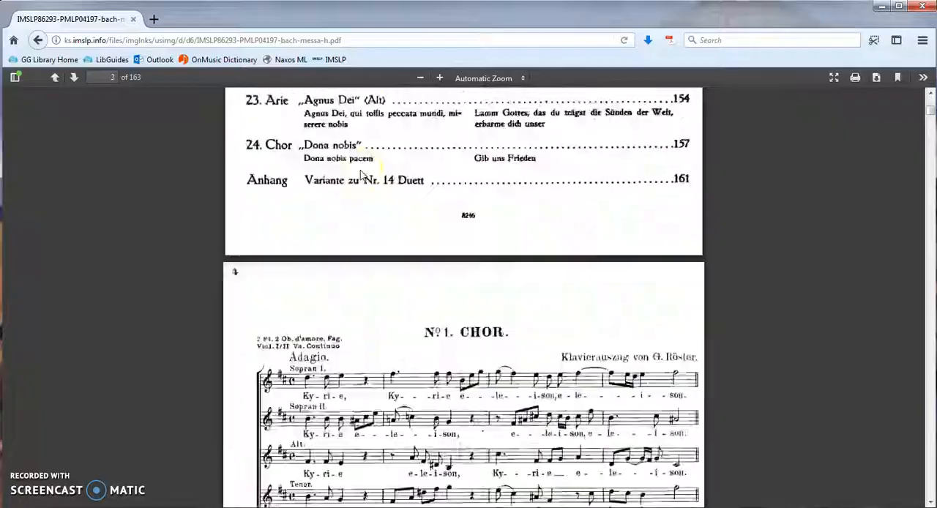
{"action": "scroll", "scroll_direction": "down", "scroll_amount": 3}
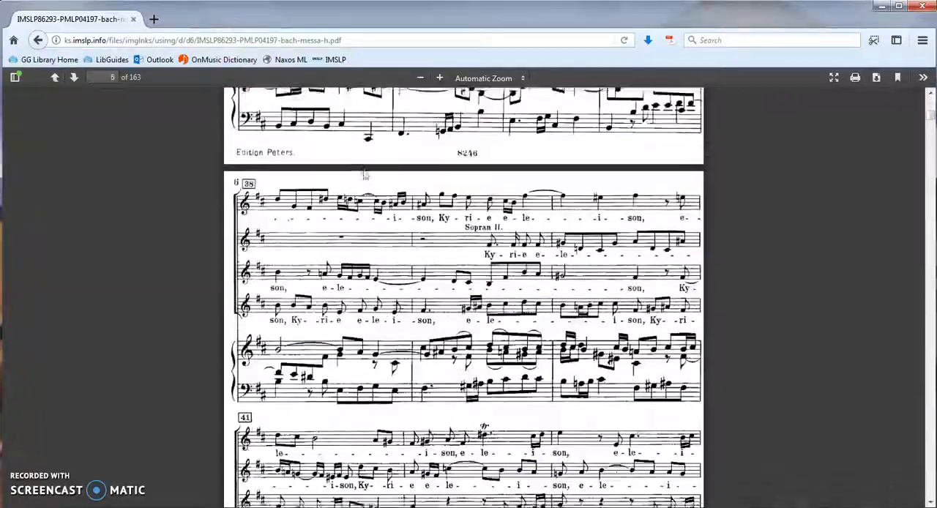
{"action": "scroll", "scroll_direction": "down", "scroll_amount": 3}
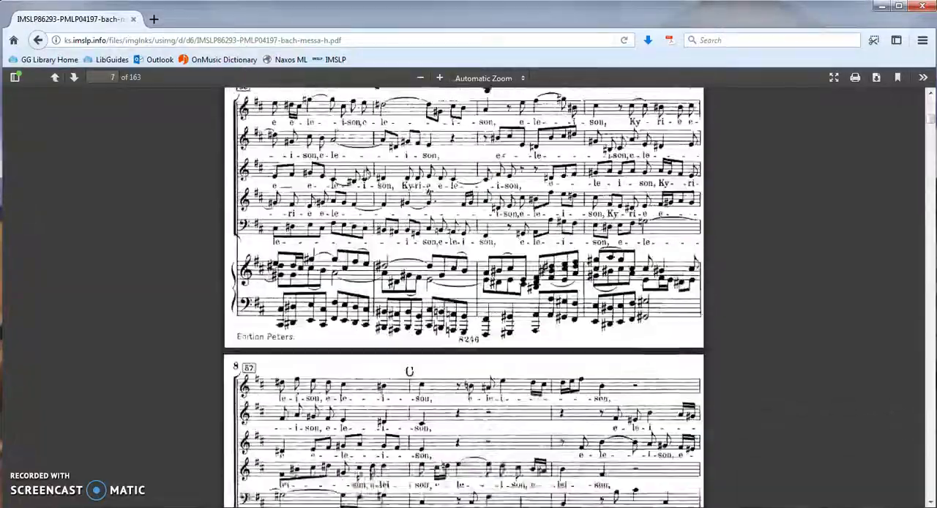
{"action": "scroll", "scroll_direction": "down", "scroll_amount": 3}
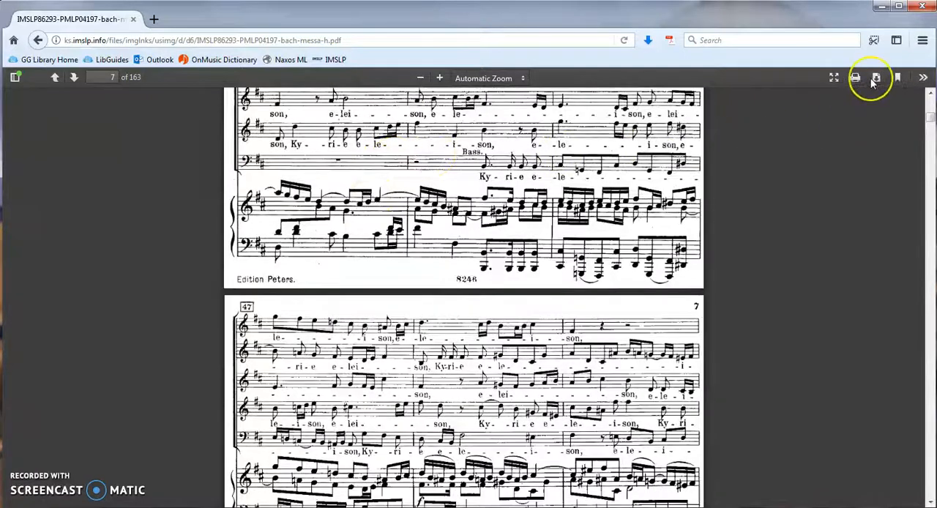